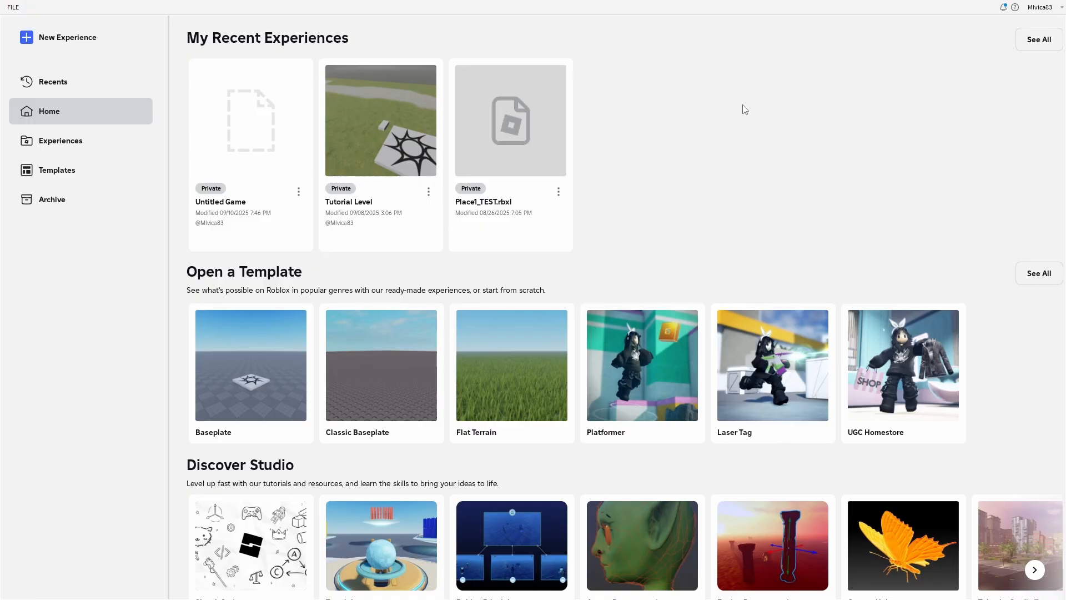
{"action": "mouse_move", "coordinate": [763, 122]}
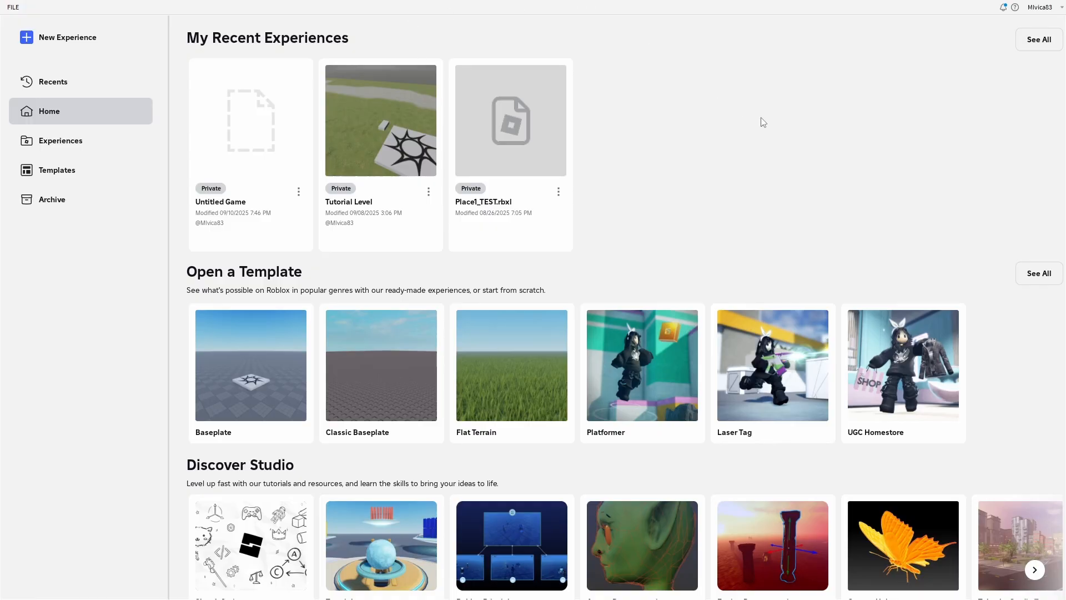
{"action": "mouse_move", "coordinate": [819, 346]}
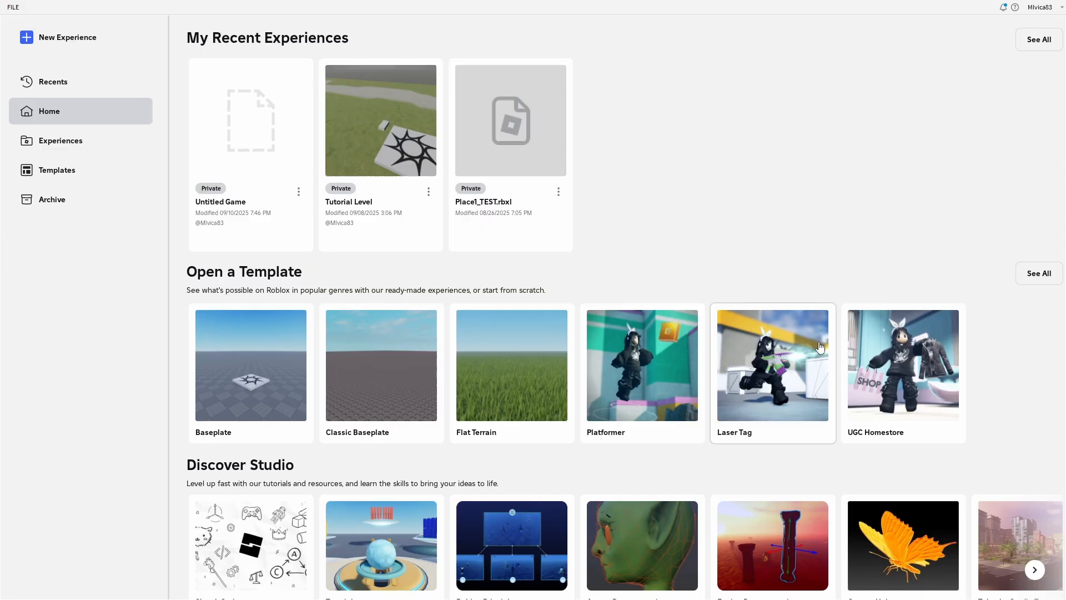
{"action": "mouse_move", "coordinate": [671, 198]}
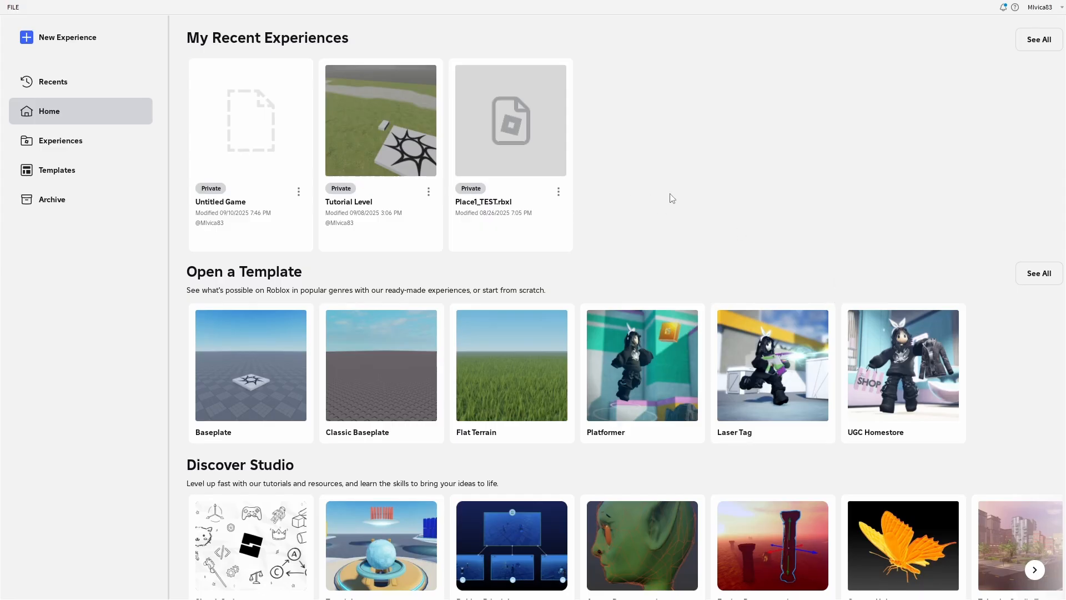
{"action": "mouse_move", "coordinate": [201, 103]}
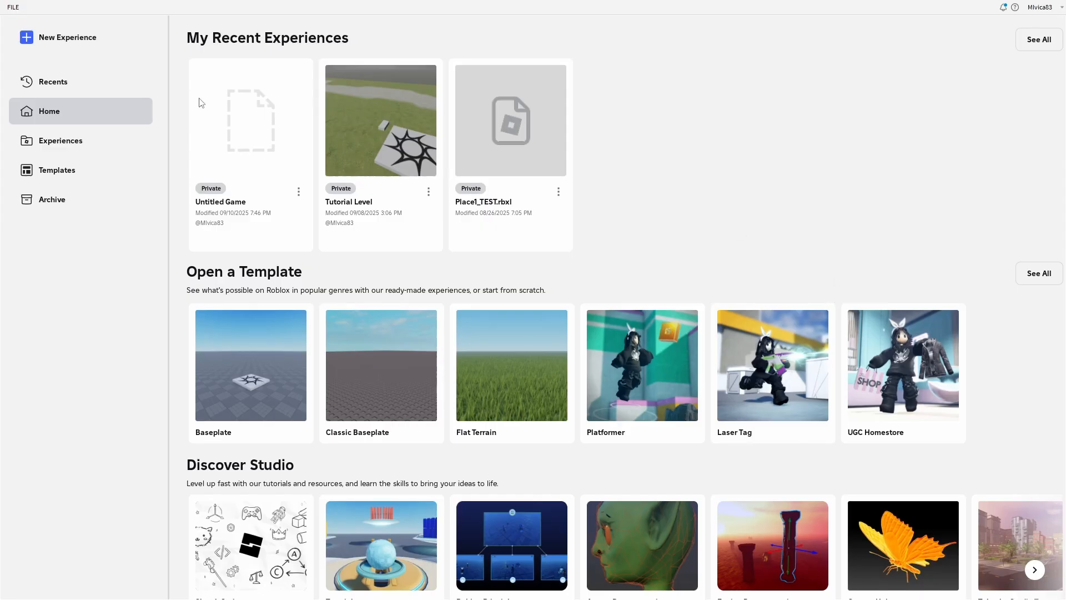
{"action": "mouse_move", "coordinate": [239, 173]}
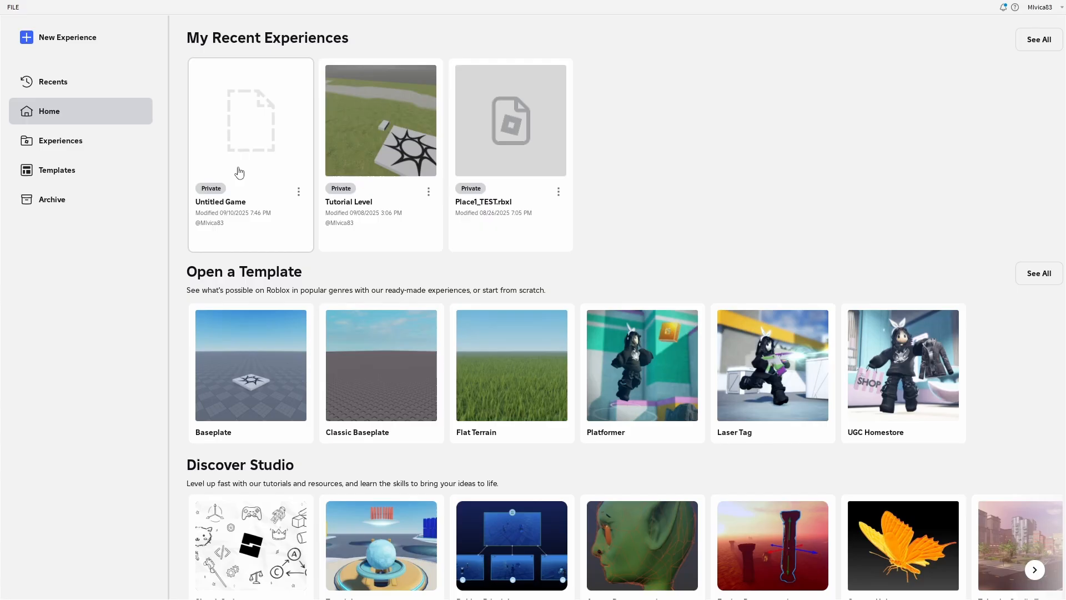
{"action": "mouse_move", "coordinate": [265, 140]}
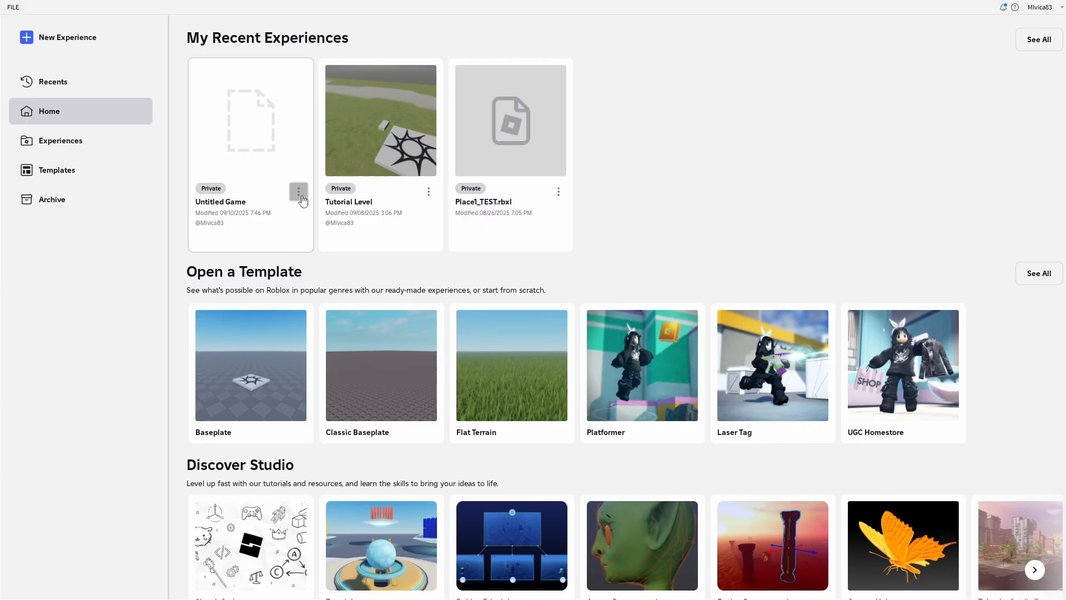
Open the Untitled Game experience for editing from the recent experiences.
{"action": "left_click", "coordinate": [297, 191]}
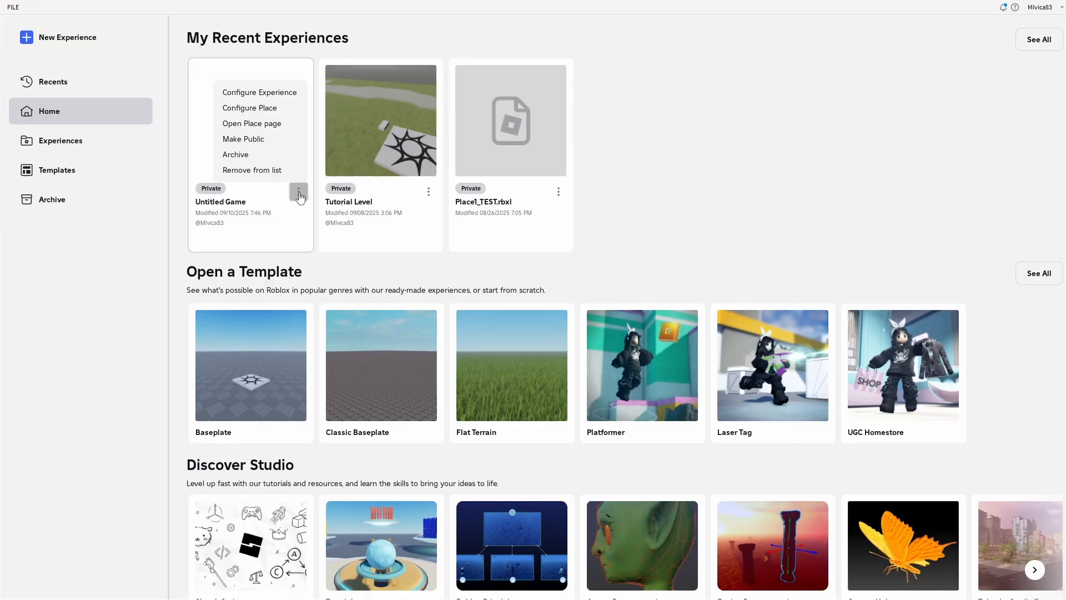
{"action": "mouse_move", "coordinate": [260, 108]}
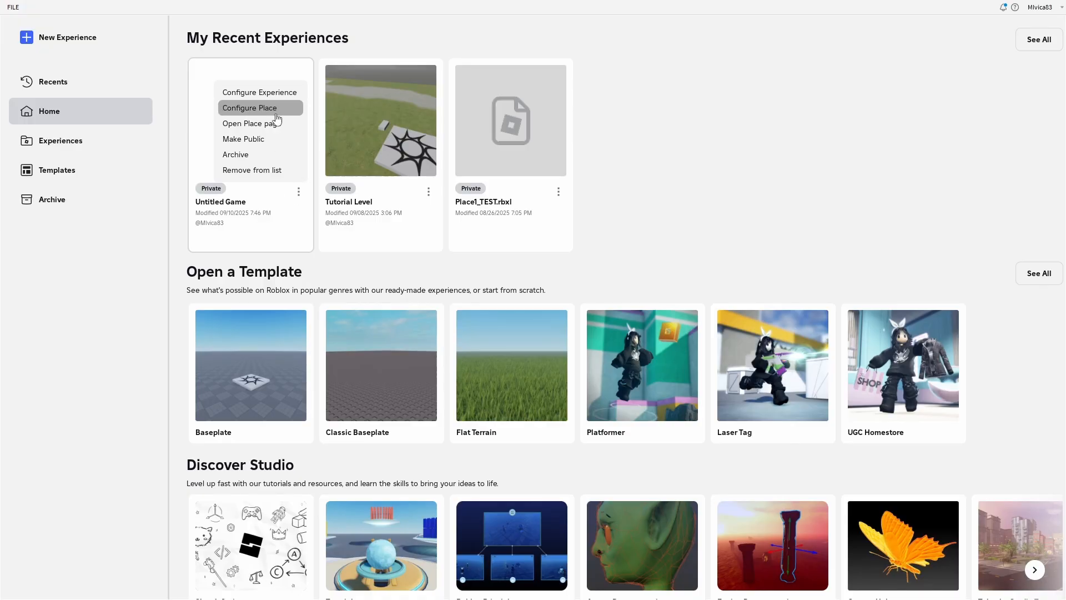
{"action": "mouse_move", "coordinate": [277, 239]}
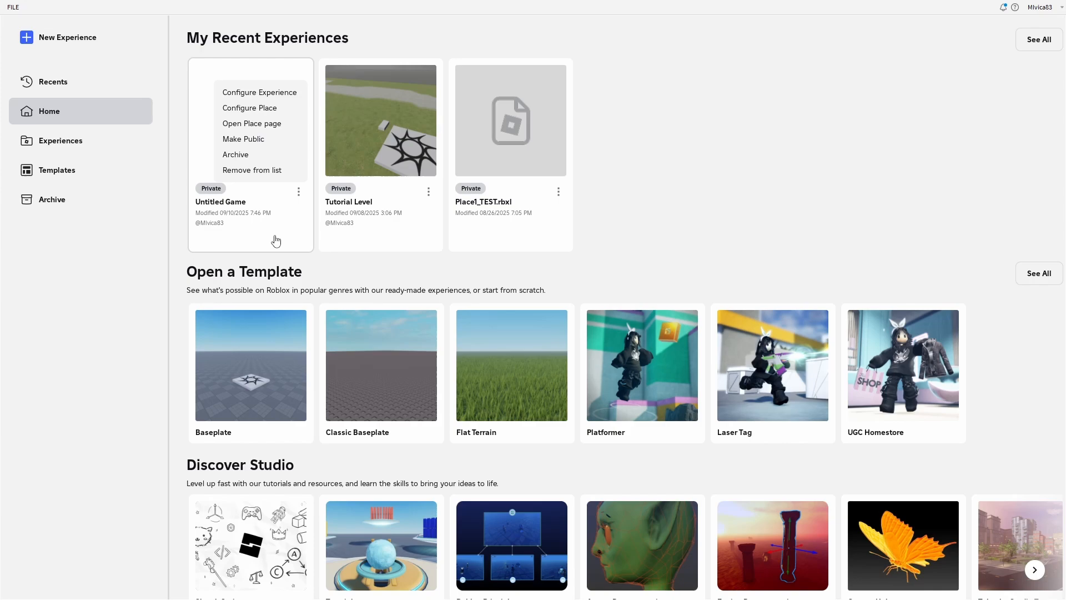
{"action": "left_click", "coordinate": [250, 120]}
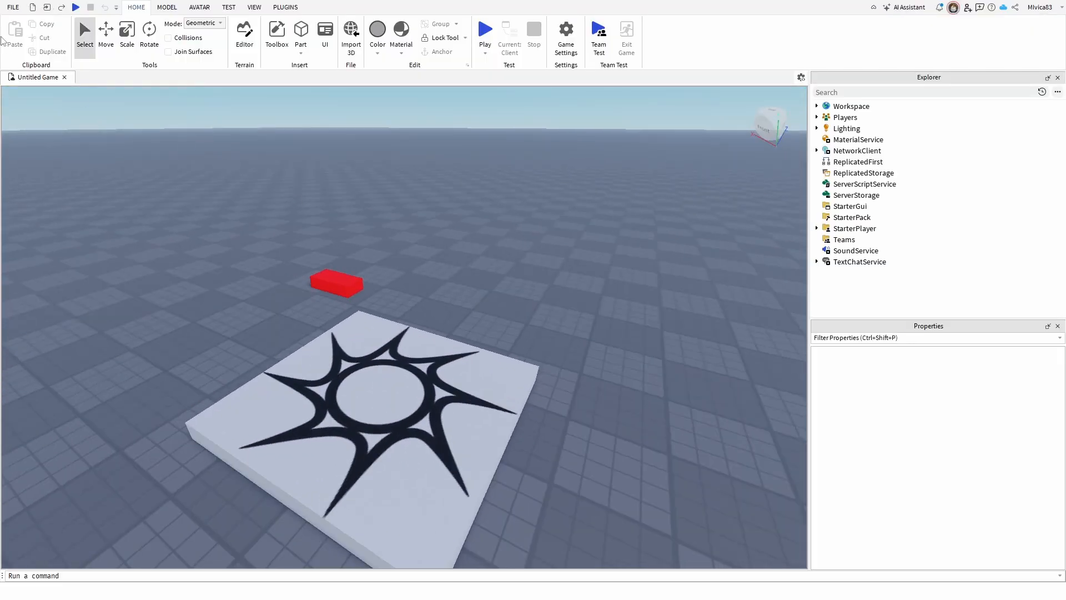
Bring up the file commands to reach Save to Roblox As.
{"action": "left_click", "coordinate": [11, 6]}
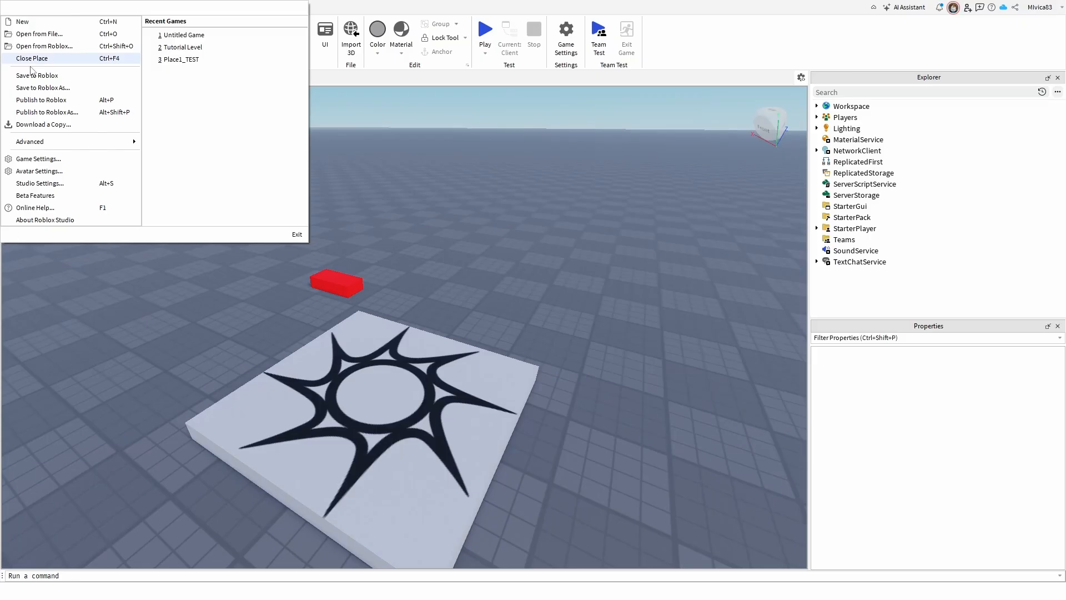
{"action": "mouse_move", "coordinate": [43, 86]}
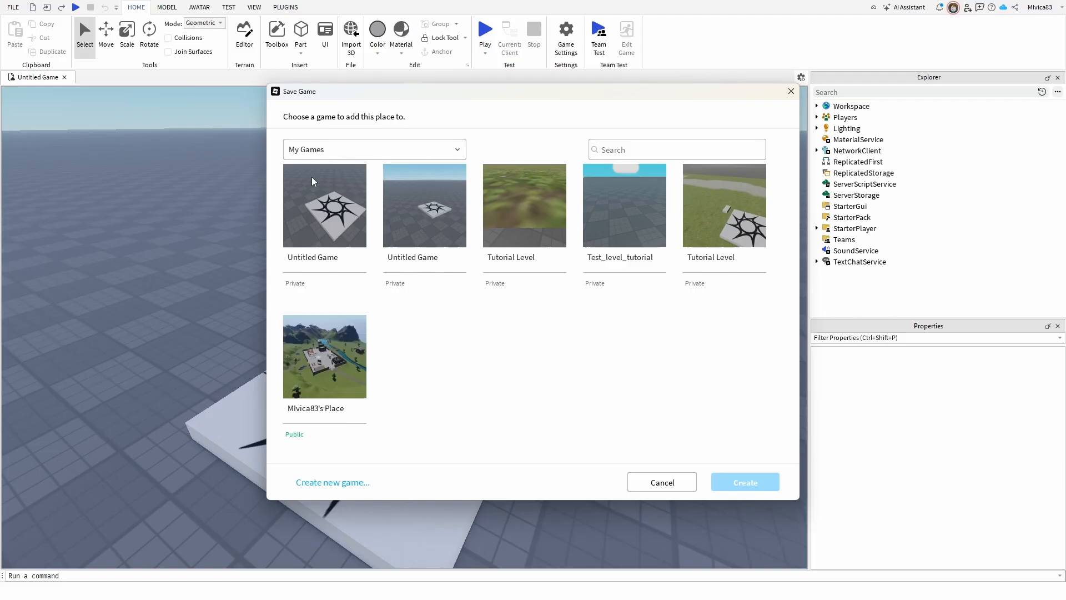
{"action": "mouse_move", "coordinate": [440, 221]}
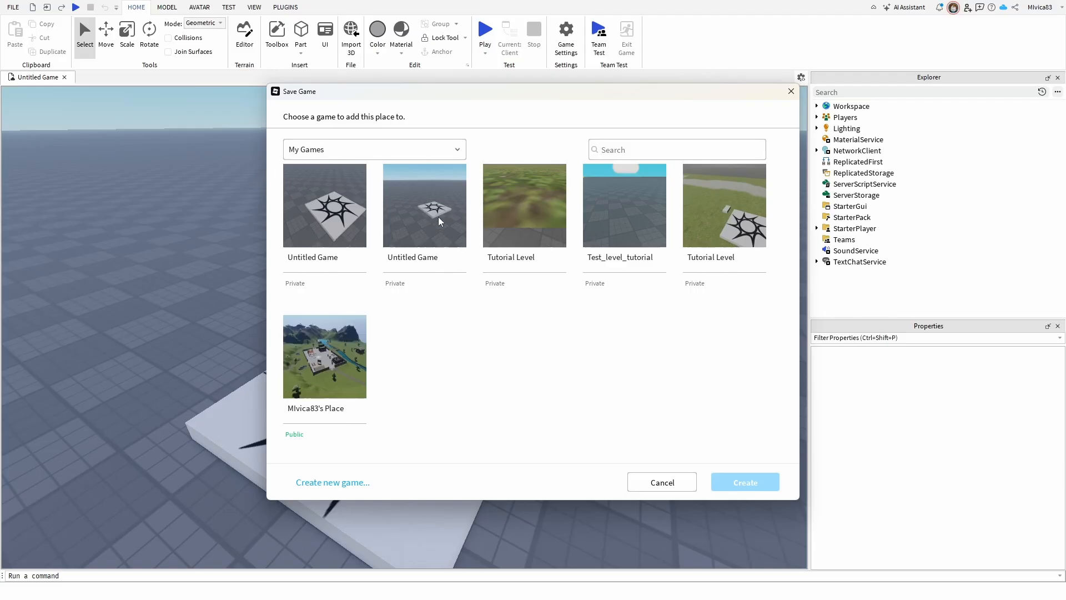
{"action": "mouse_move", "coordinate": [385, 205]}
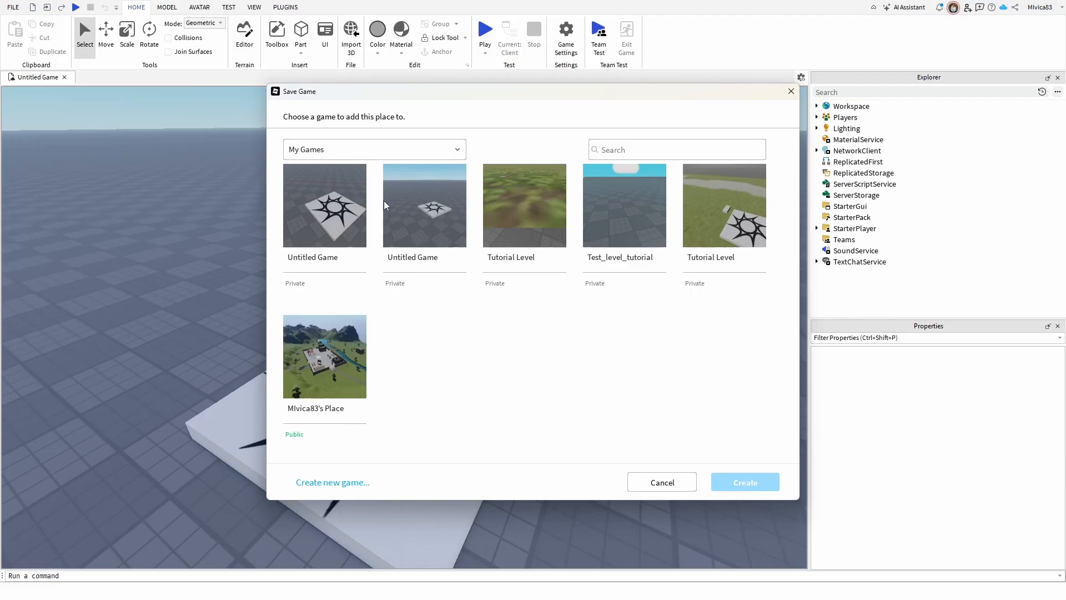
{"action": "mouse_move", "coordinate": [392, 190]}
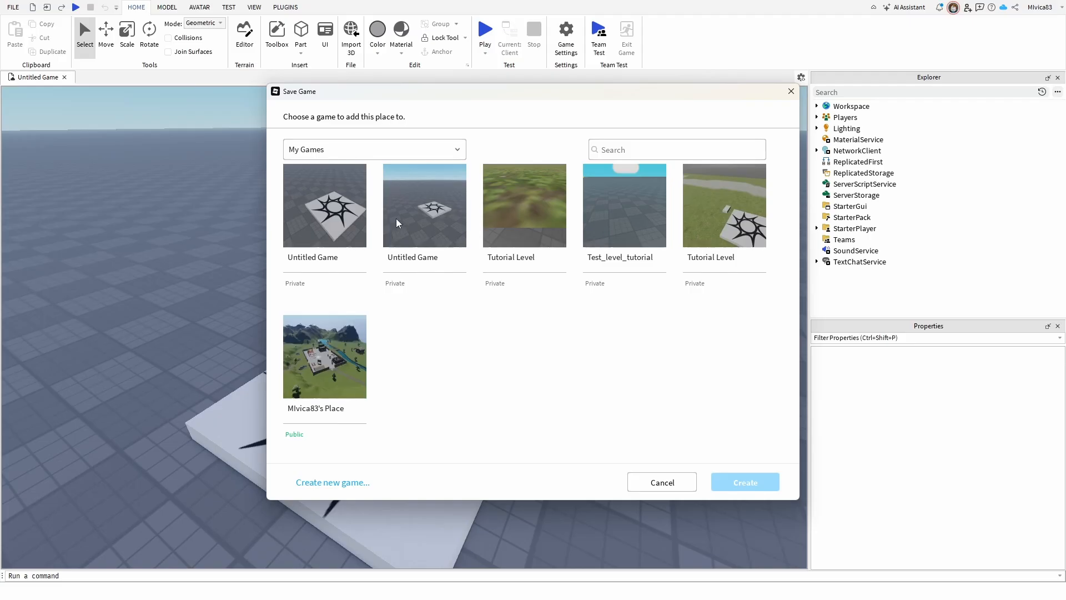
{"action": "mouse_move", "coordinate": [417, 219]}
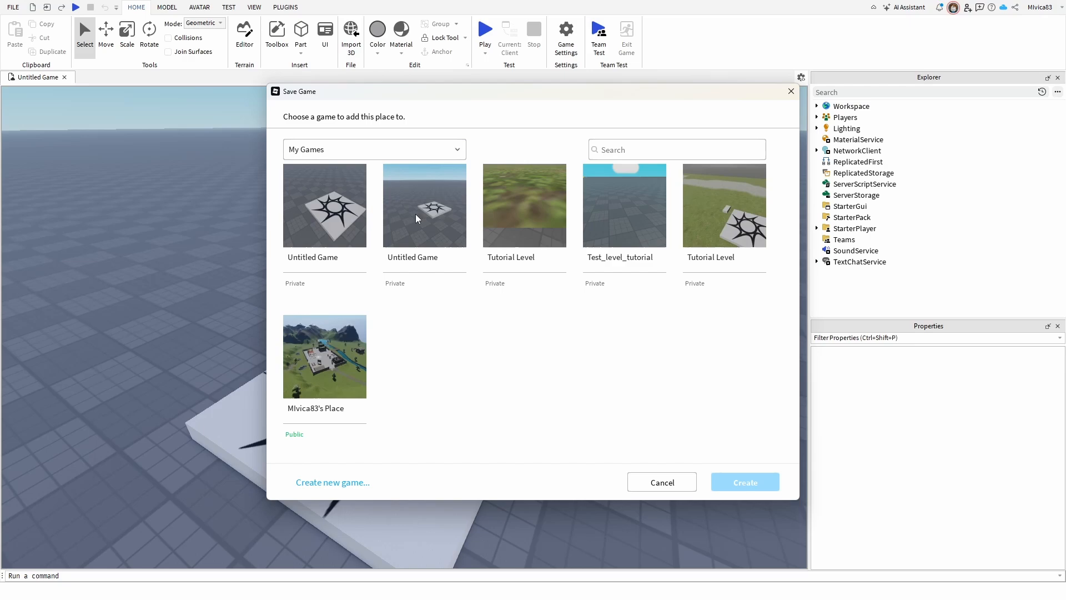
Pick the second Untitled Game as the save destination.
{"action": "left_click", "coordinate": [423, 204]}
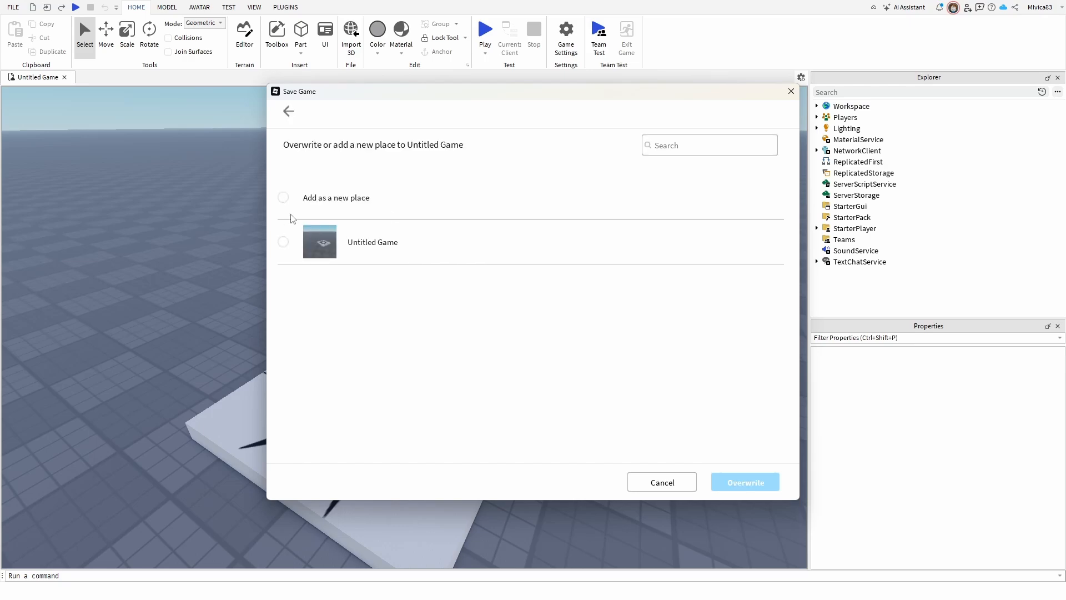
{"action": "mouse_move", "coordinate": [353, 149]}
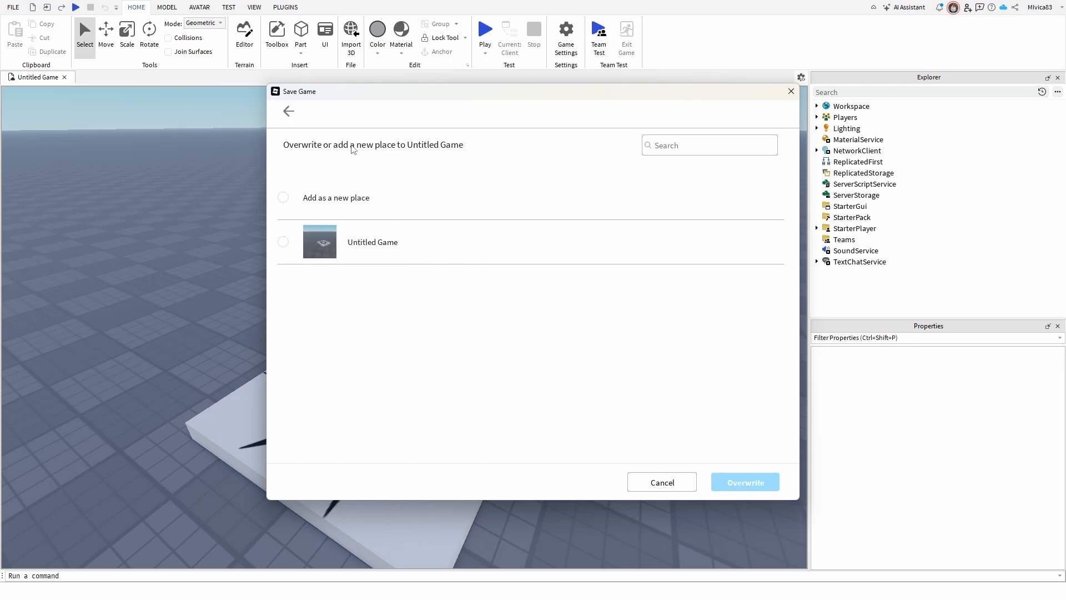
{"action": "mouse_move", "coordinate": [362, 217]}
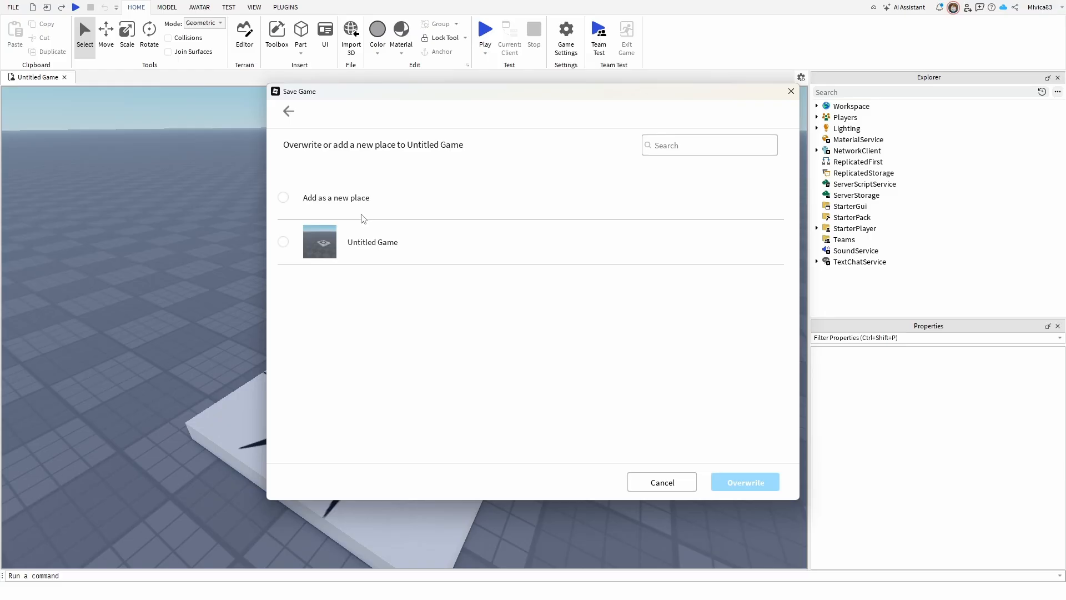
{"action": "mouse_move", "coordinate": [346, 201]}
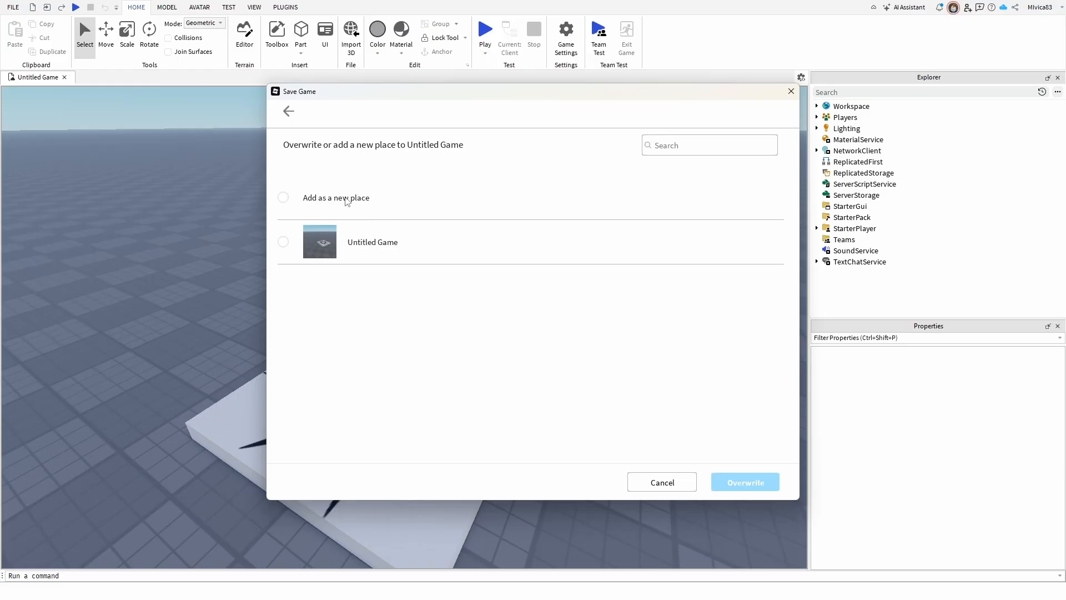
{"action": "mouse_move", "coordinate": [290, 232]}
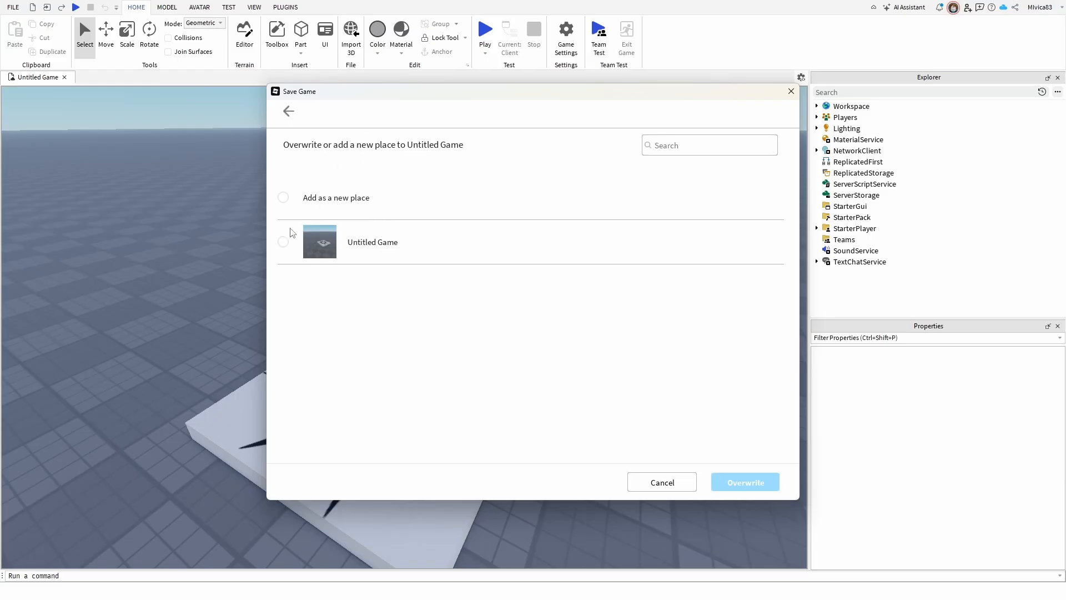
Overwrite the Untitled Game place with this experience and dismiss the success confirmation.
{"action": "left_click", "coordinate": [283, 241]}
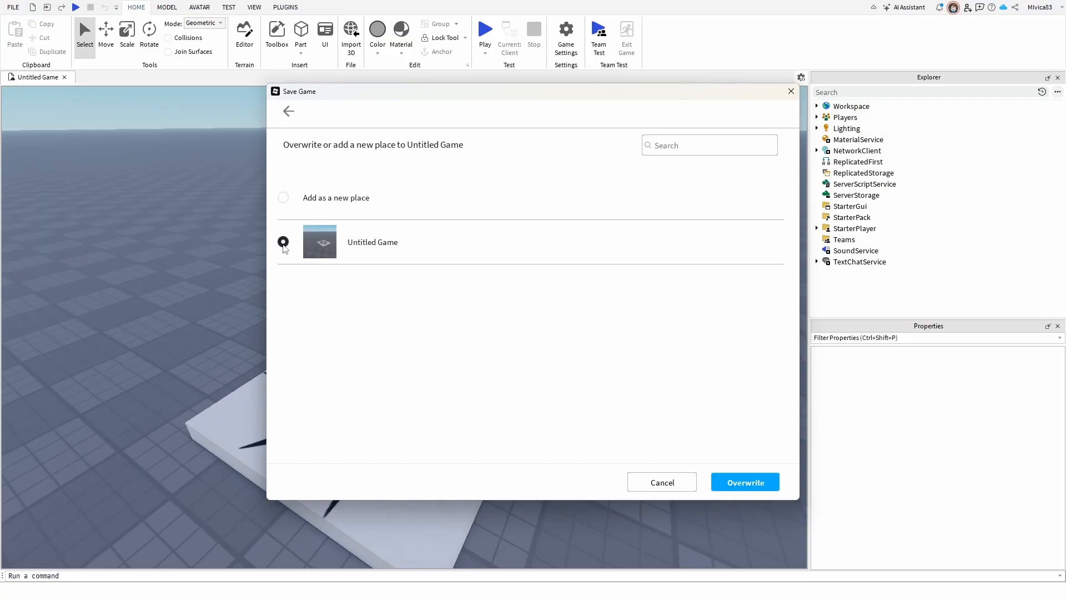
{"action": "left_click", "coordinate": [283, 241]}
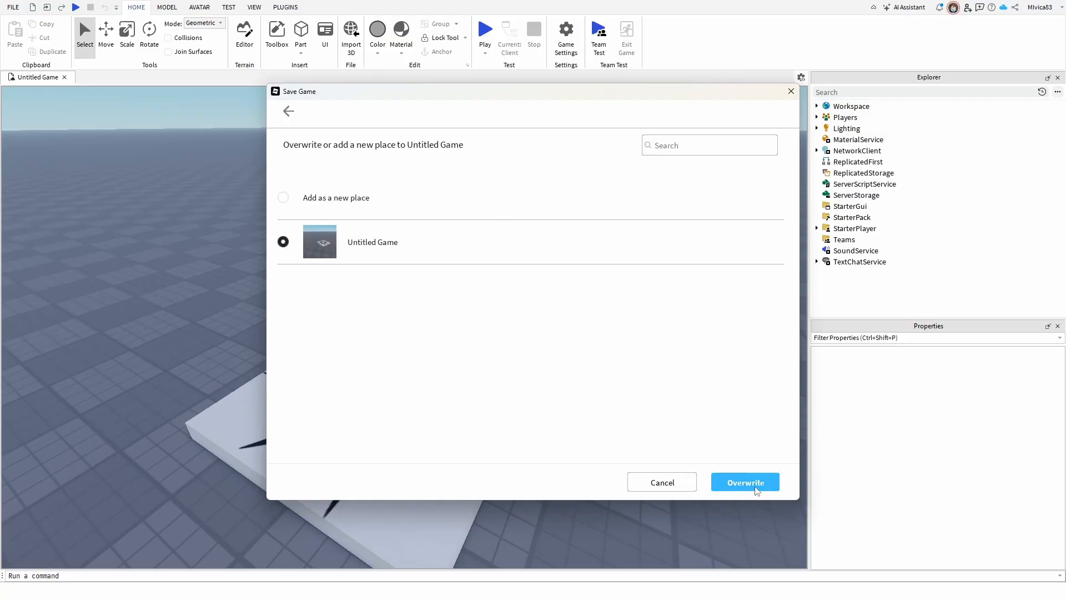
{"action": "left_click", "coordinate": [744, 481]}
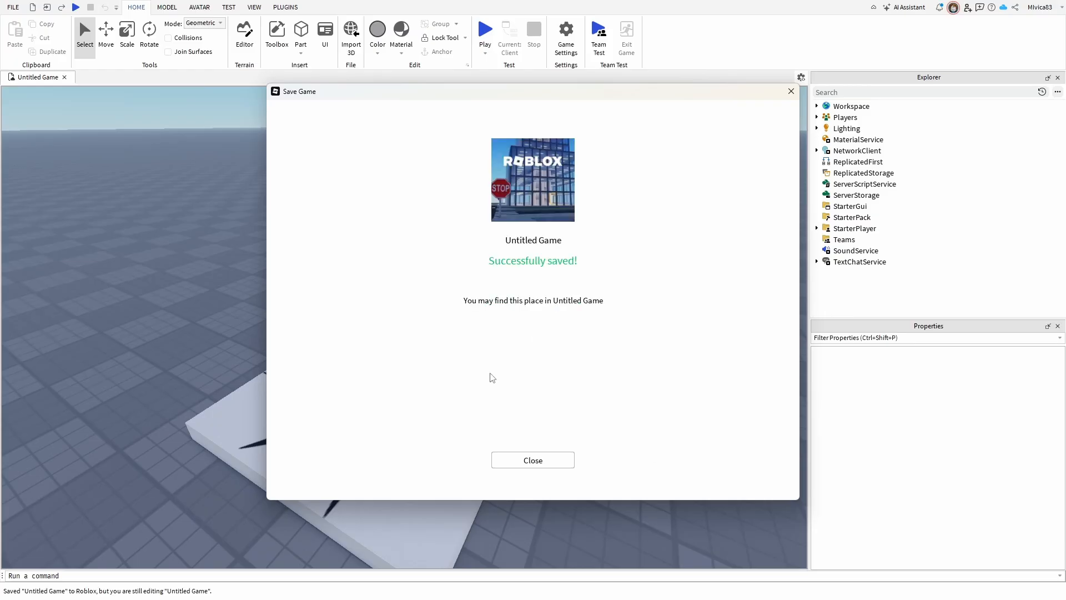
{"action": "mouse_move", "coordinate": [524, 252]}
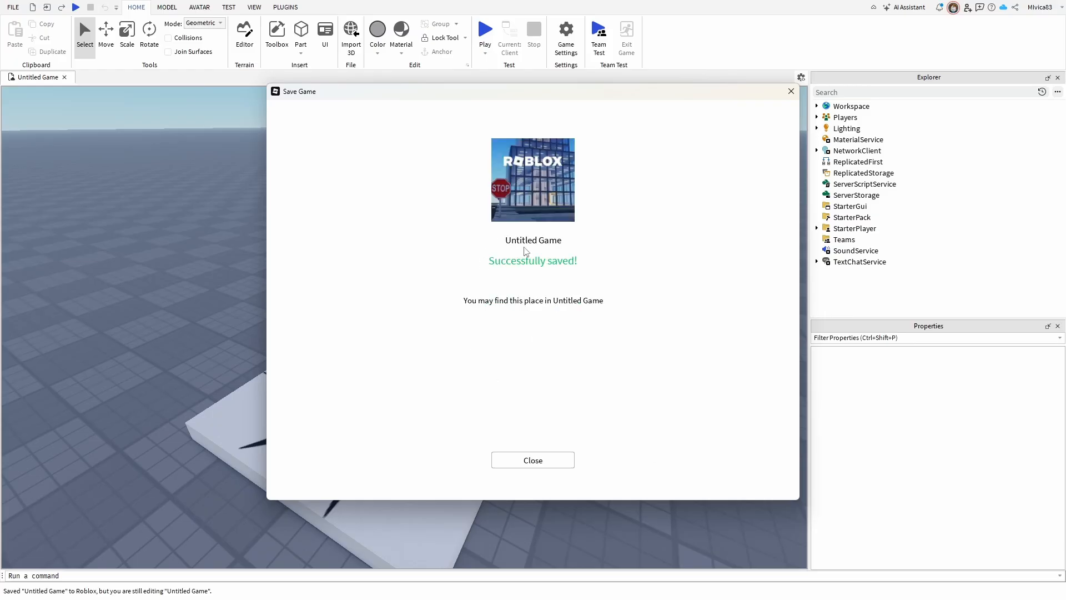
{"action": "mouse_move", "coordinate": [483, 299]}
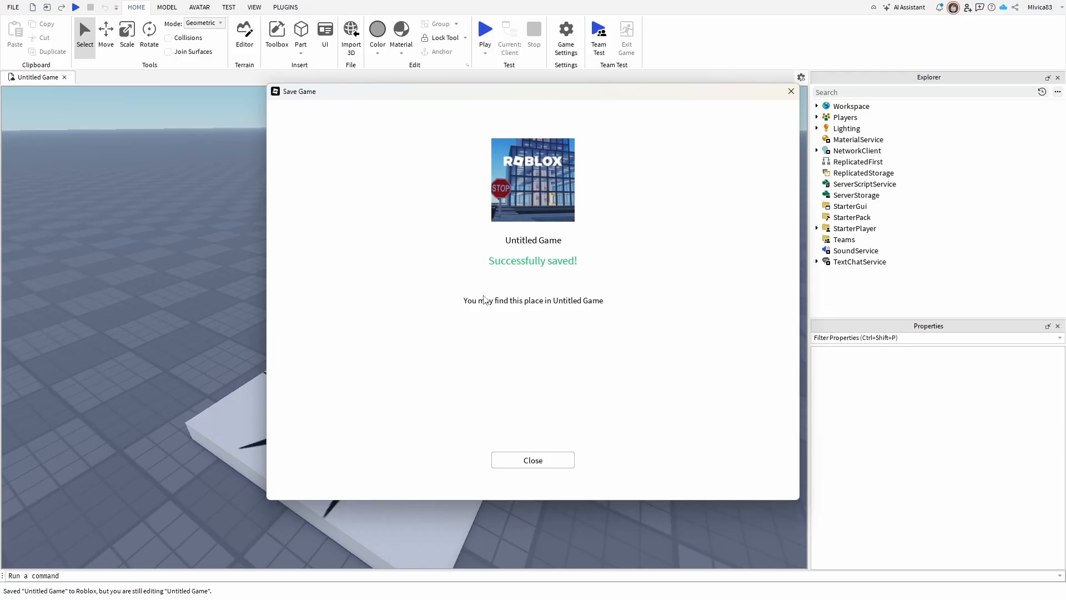
{"action": "left_click", "coordinate": [531, 459]}
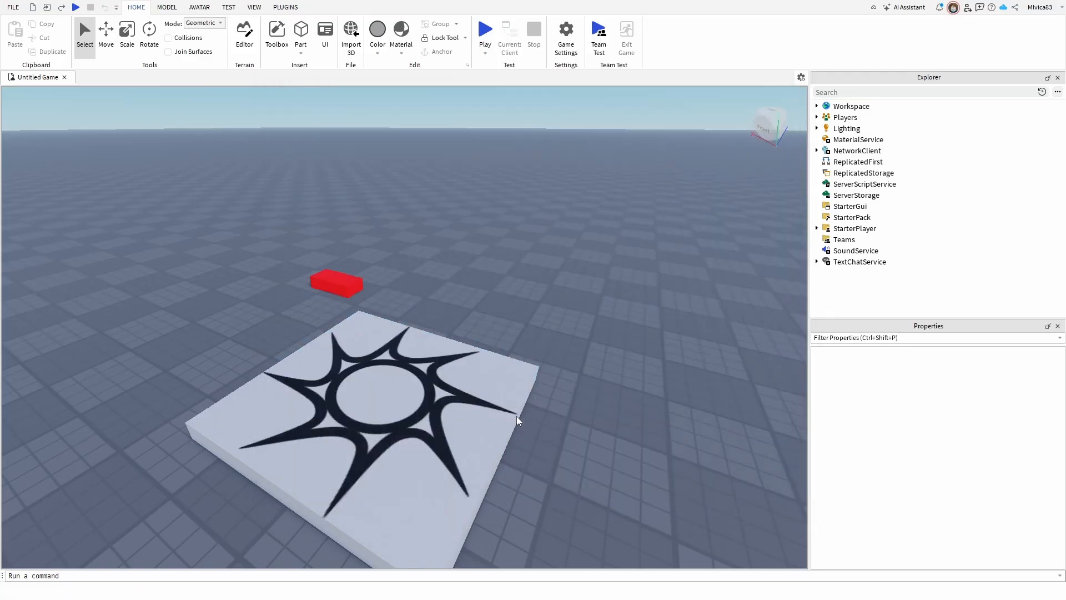
Close Untitled Game and return to the start page.
{"action": "left_click", "coordinate": [11, 7]}
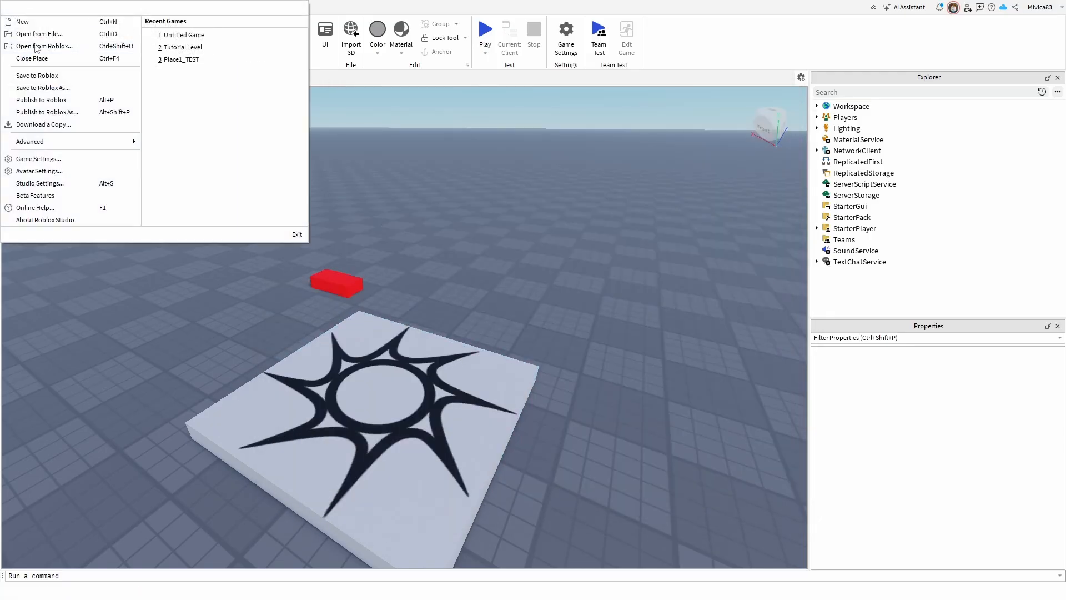
{"action": "left_click", "coordinate": [32, 58]}
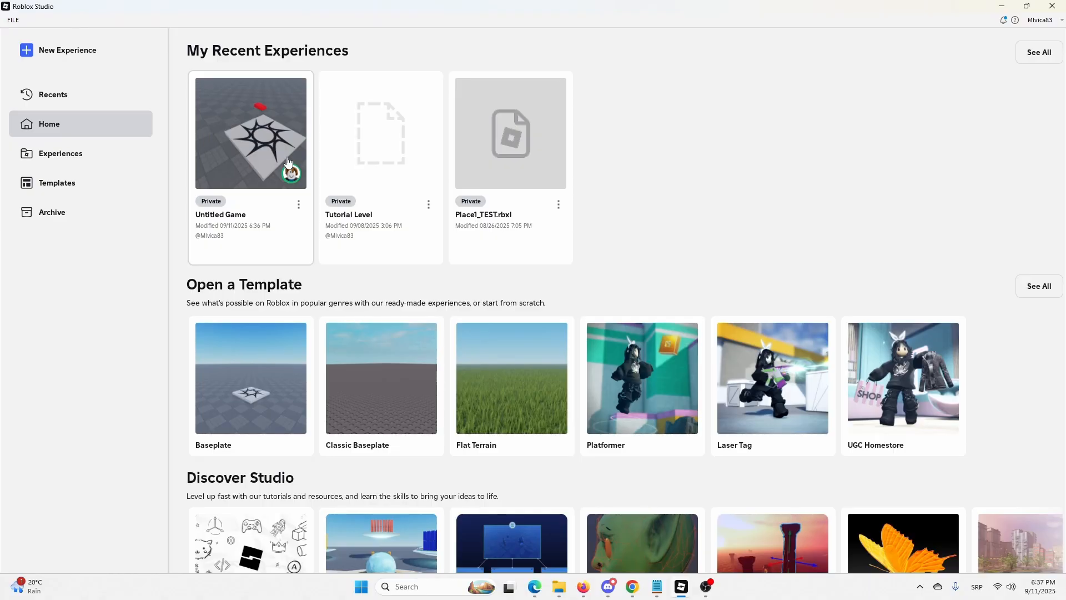
{"action": "mouse_move", "coordinate": [356, 122]}
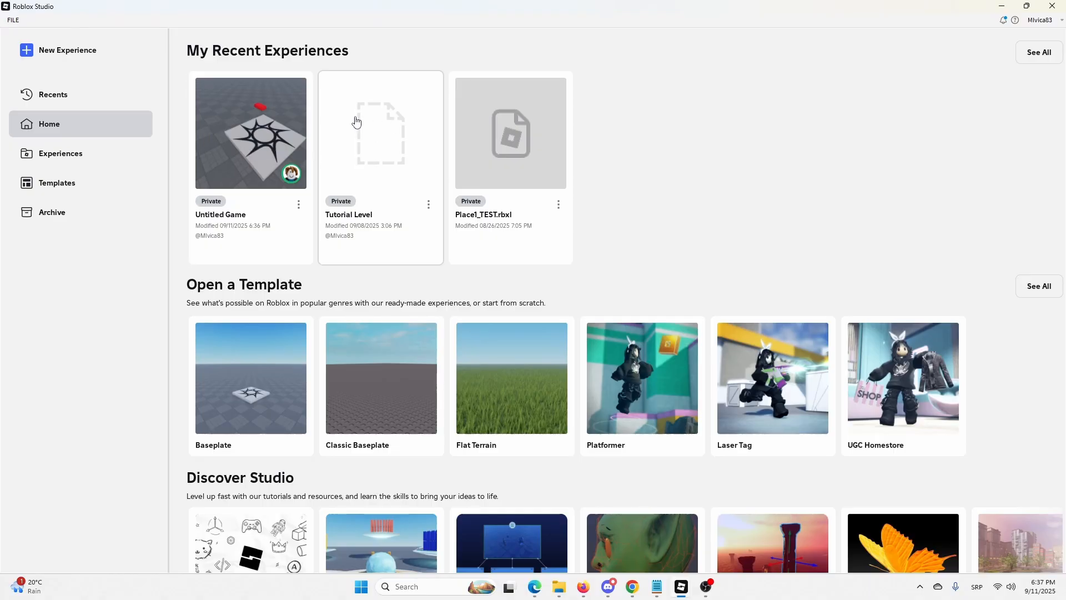
{"action": "mouse_move", "coordinate": [192, 151]}
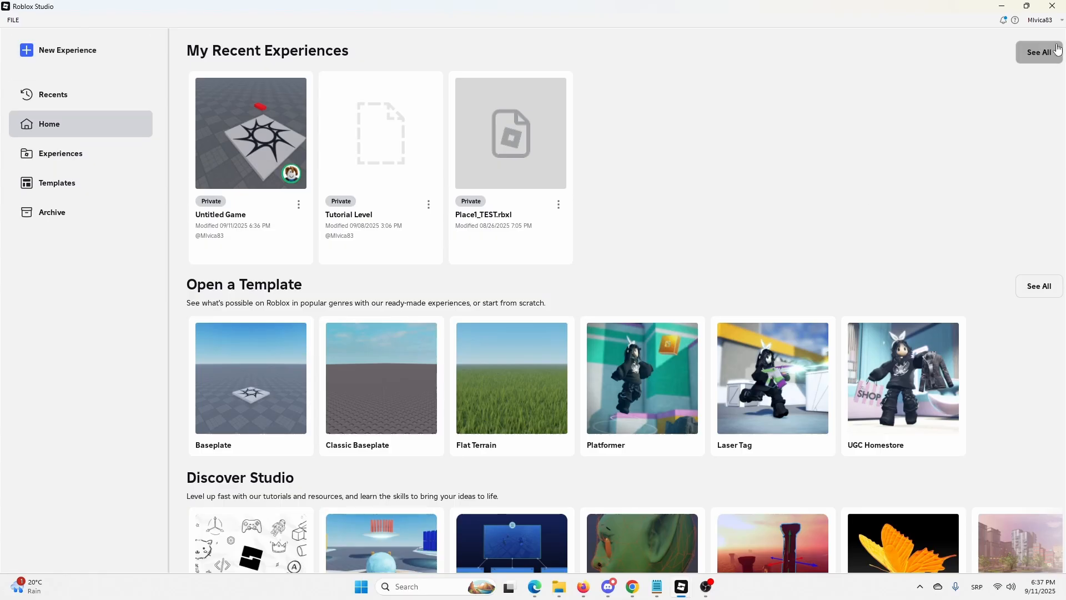
{"action": "mouse_move", "coordinate": [30, 79]}
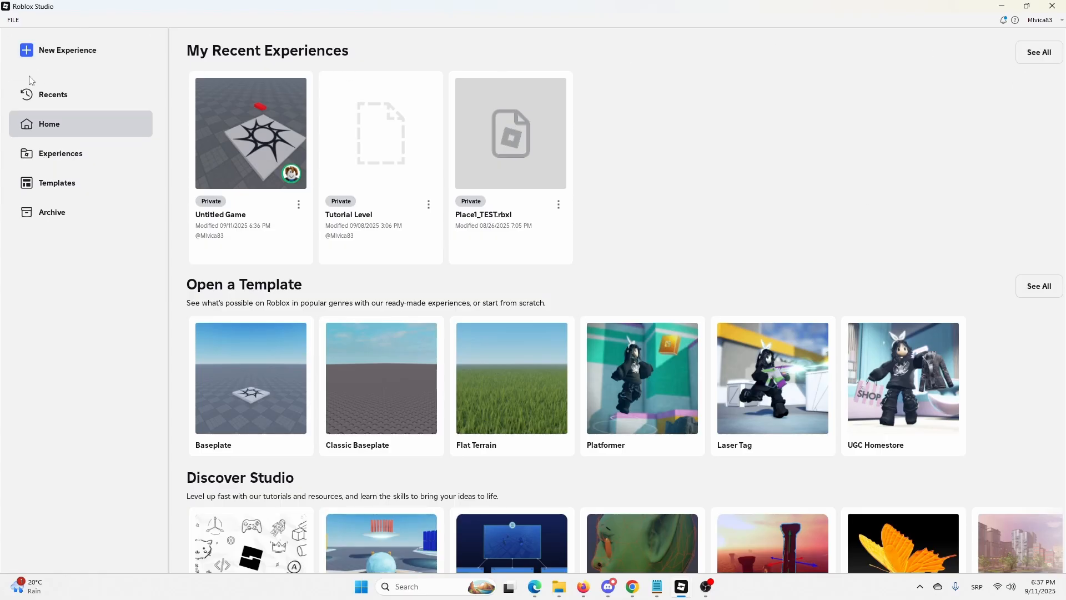
{"action": "mouse_move", "coordinate": [1013, 135]}
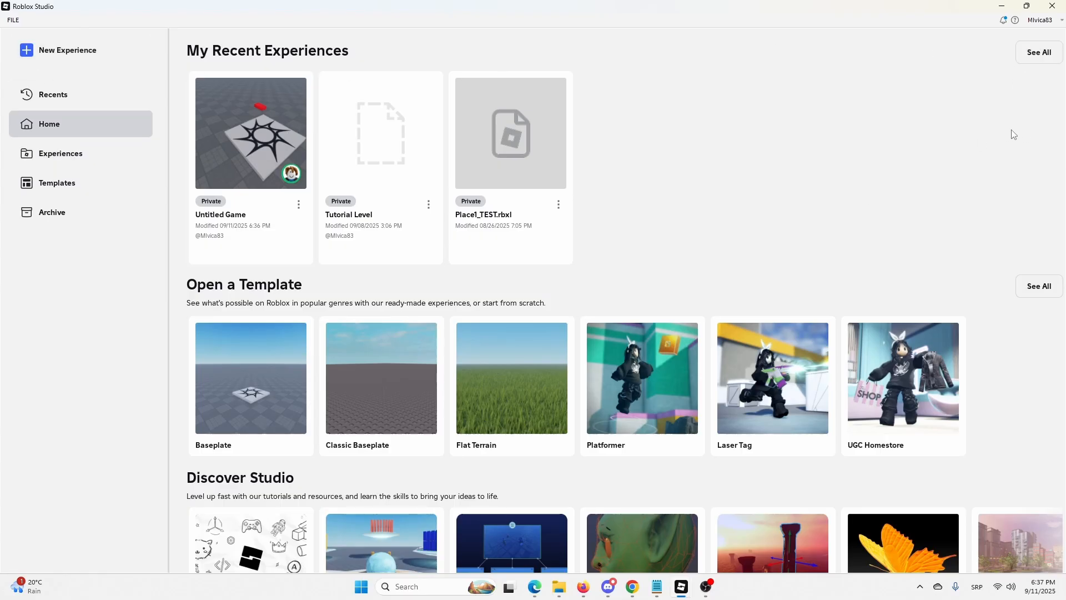
Show the Recents list where Untitled Game displays the saved baseplate scene.
{"action": "left_click", "coordinate": [52, 93]}
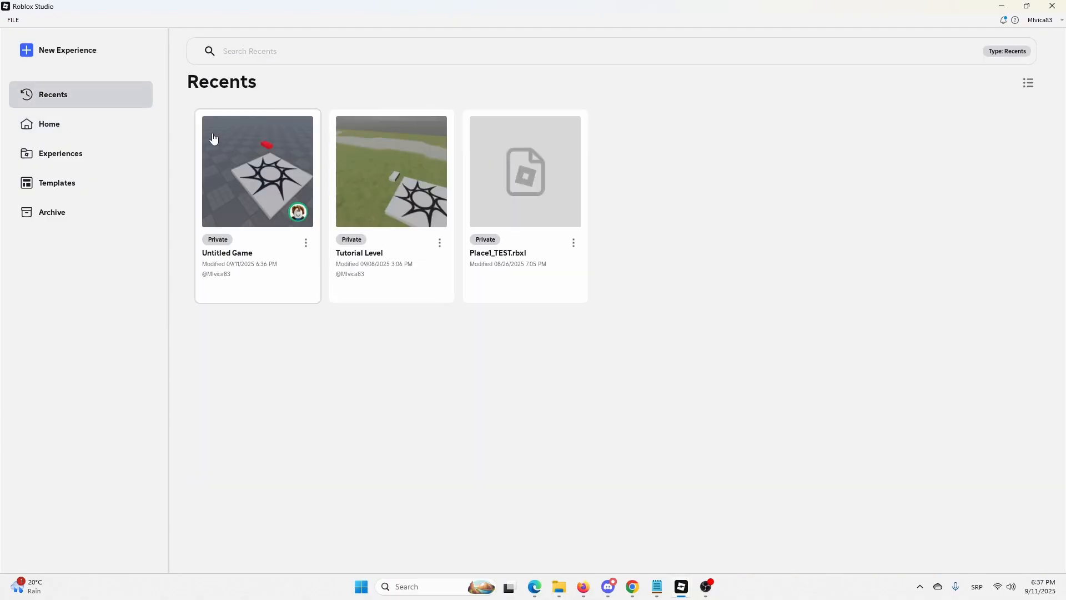
{"action": "mouse_move", "coordinate": [243, 141]}
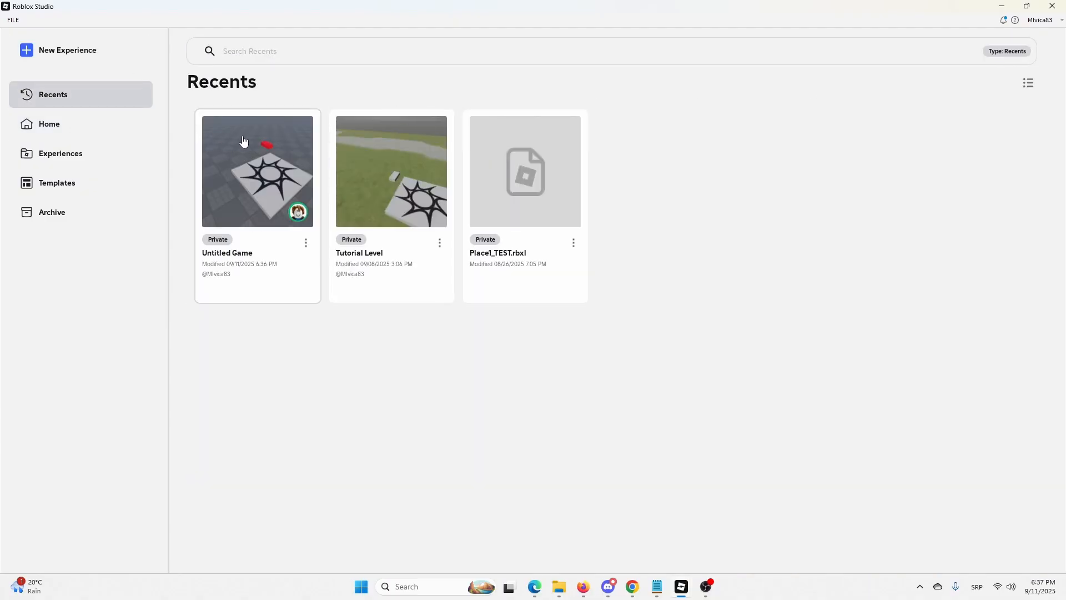